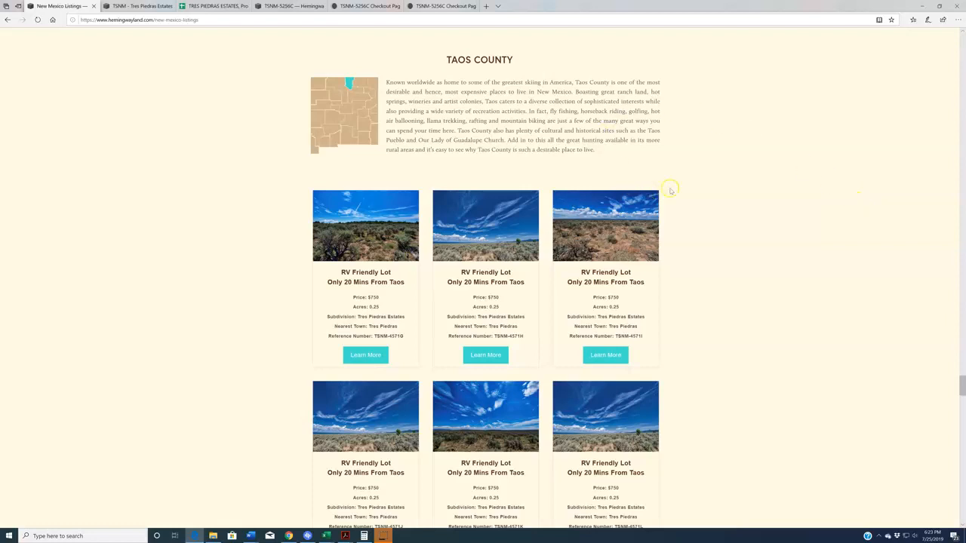
- Scroll down the Tres Piedras Estates page and open the master property list link
scroll(down, 3)
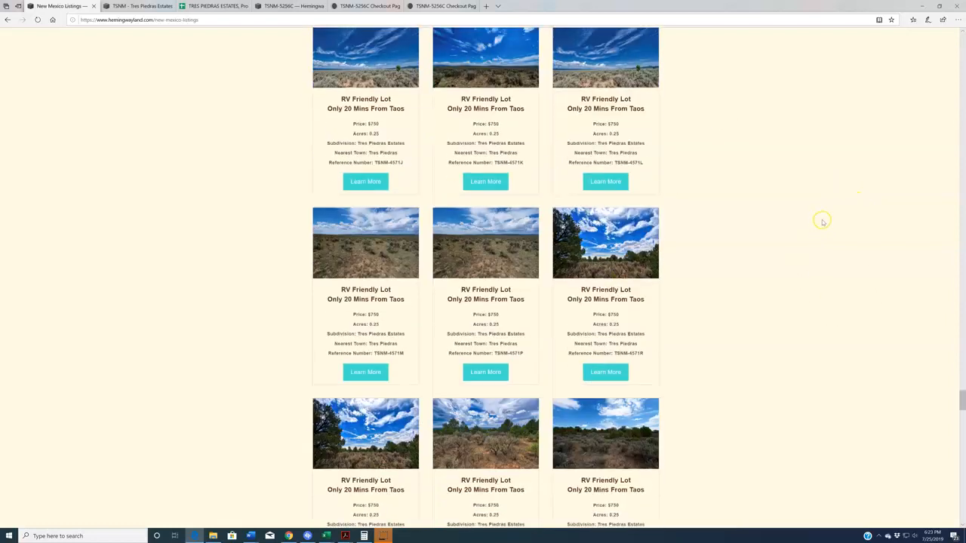
scroll(down, 3)
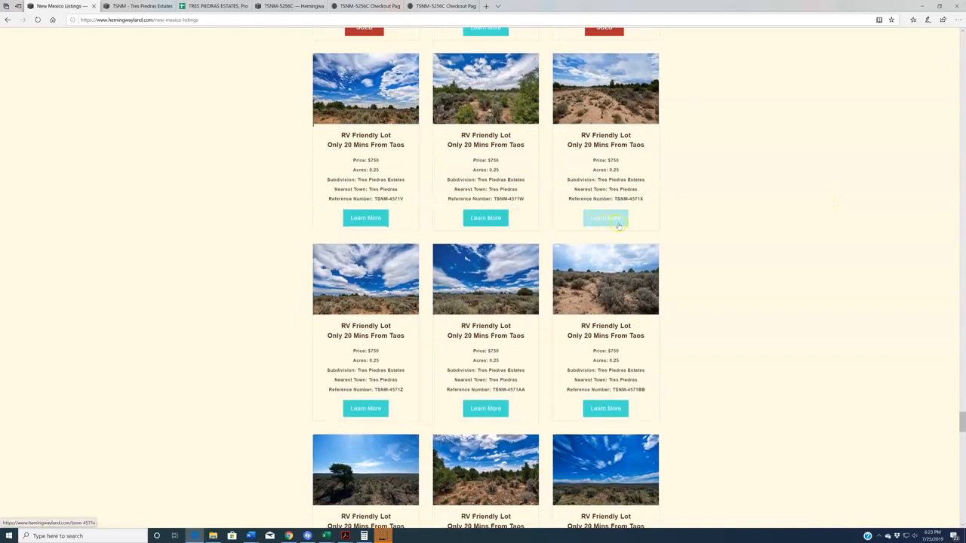
mouse_move(538, 218)
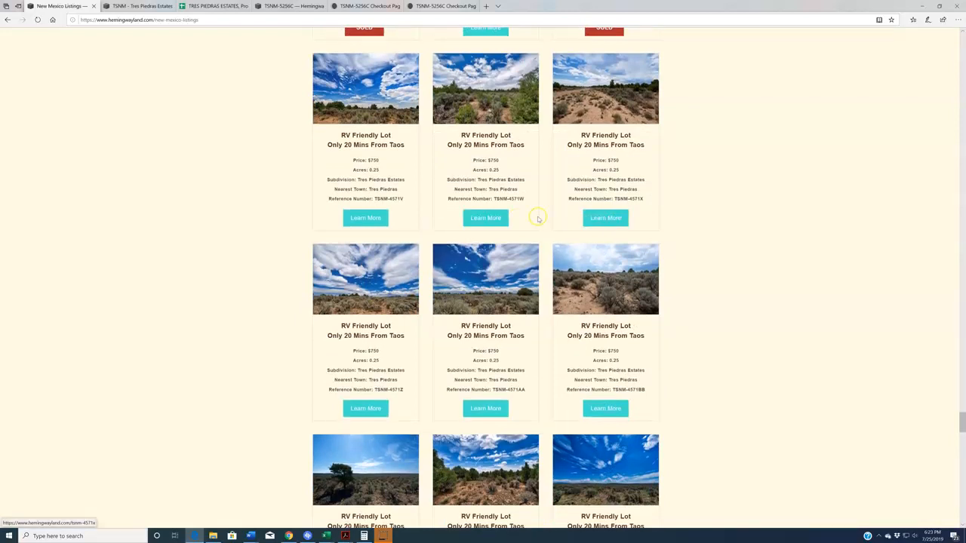
mouse_move(380, 383)
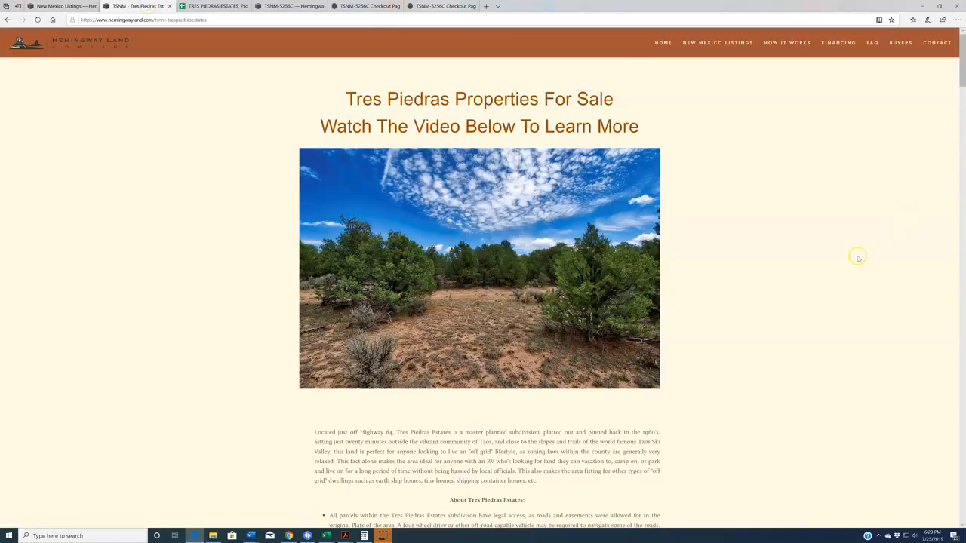
scroll(down, 3)
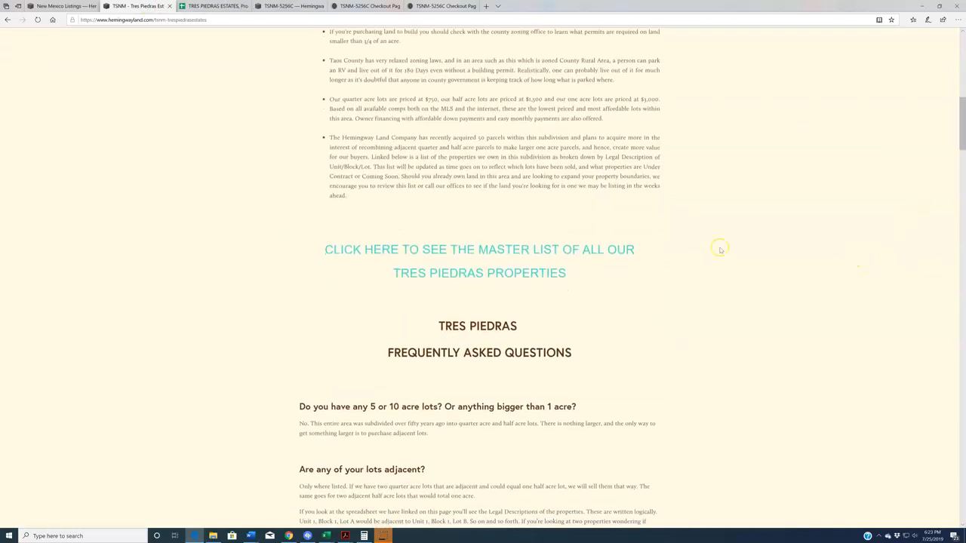
mouse_move(441, 249)
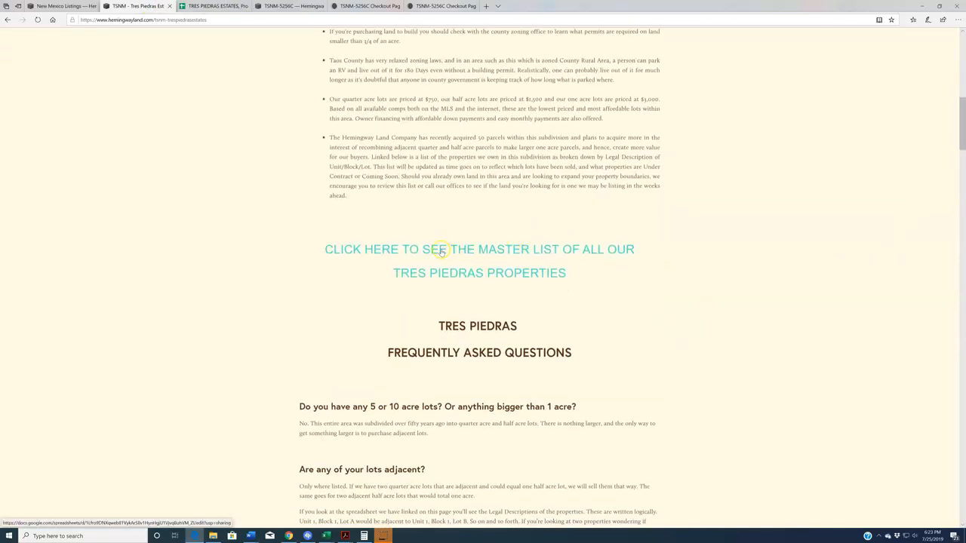
click(479, 249)
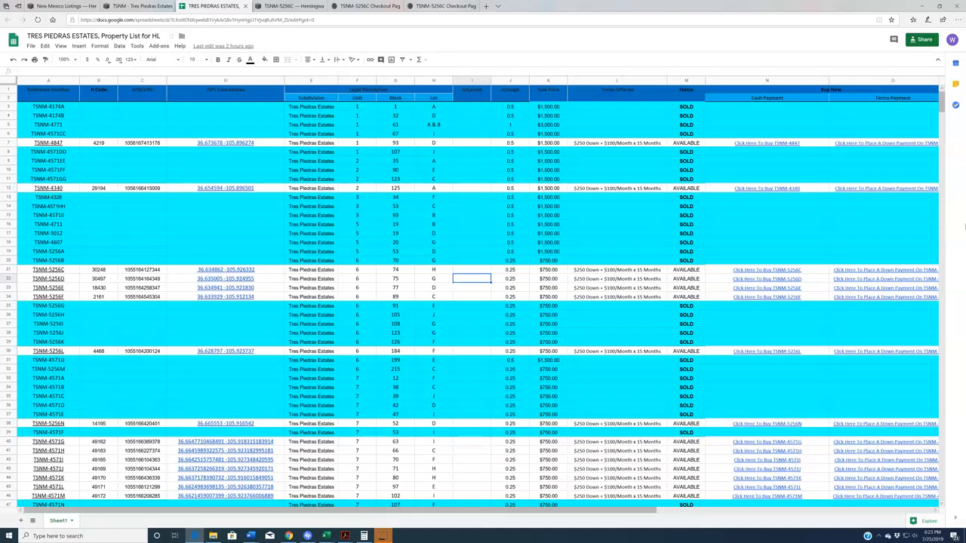
scroll(down, 3)
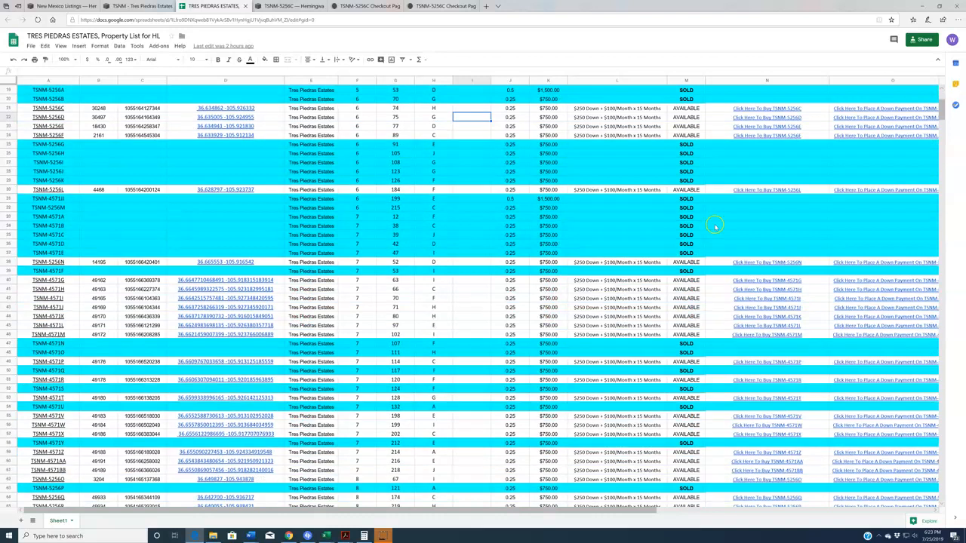
scroll(up, 3)
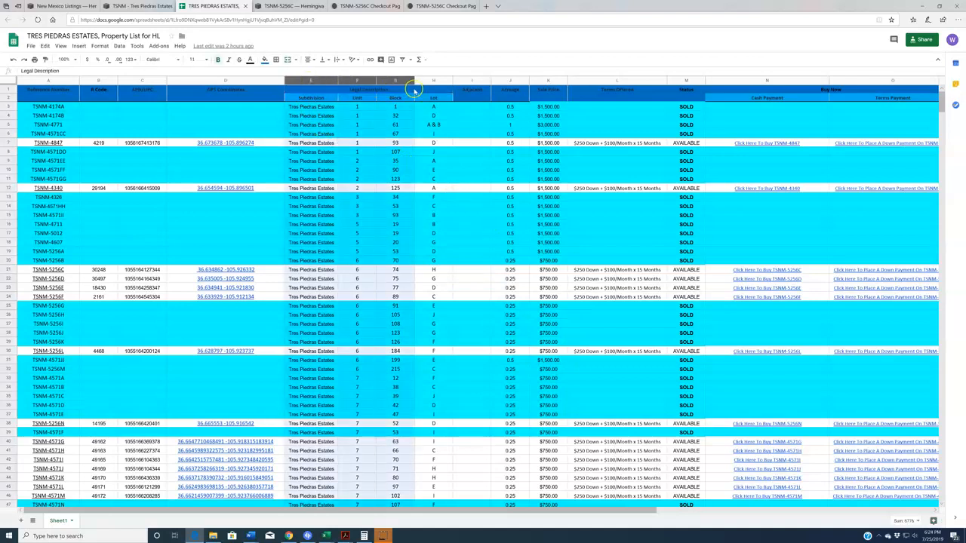
click(357, 269)
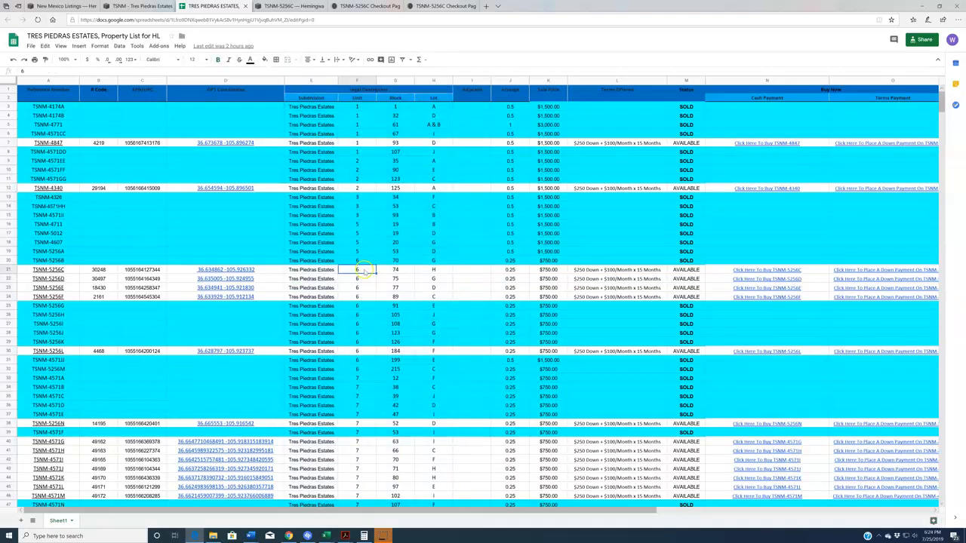
click(396, 269)
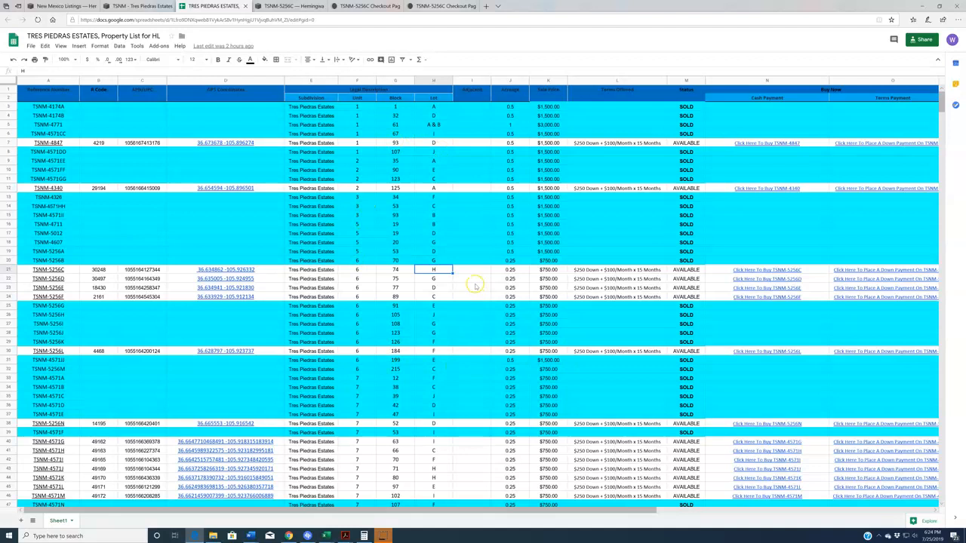
click(471, 288)
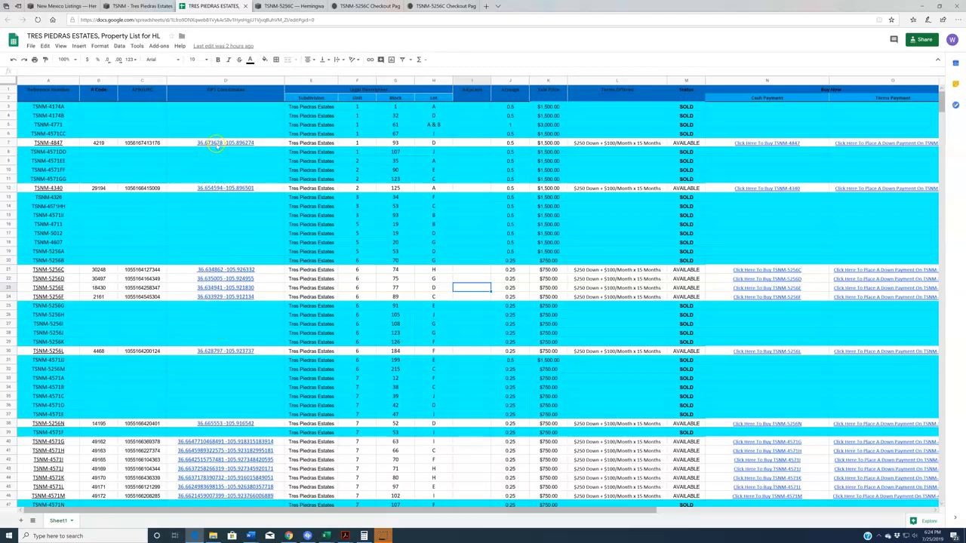
mouse_move(217, 143)
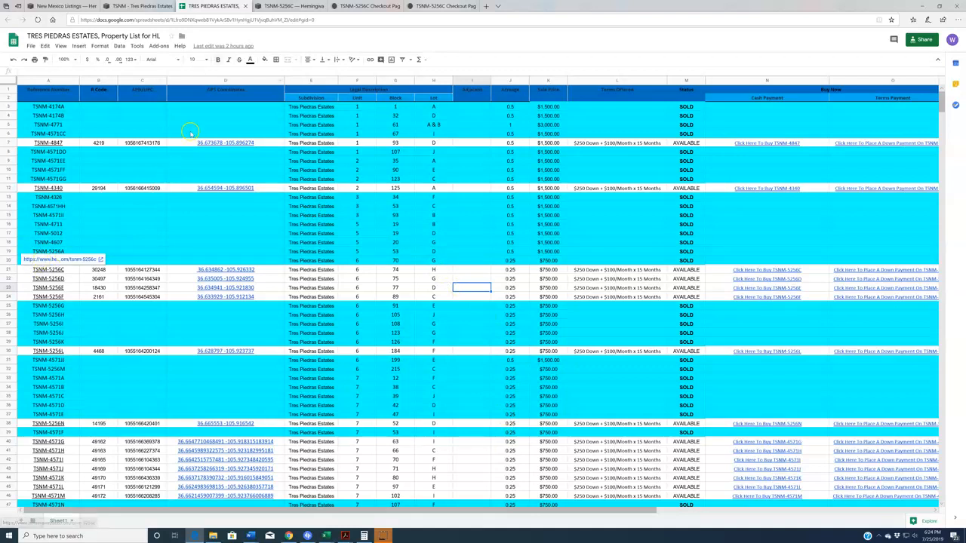
- Open the TSNM-5256C listing and highlight its legal description and parcel number
click(290, 6)
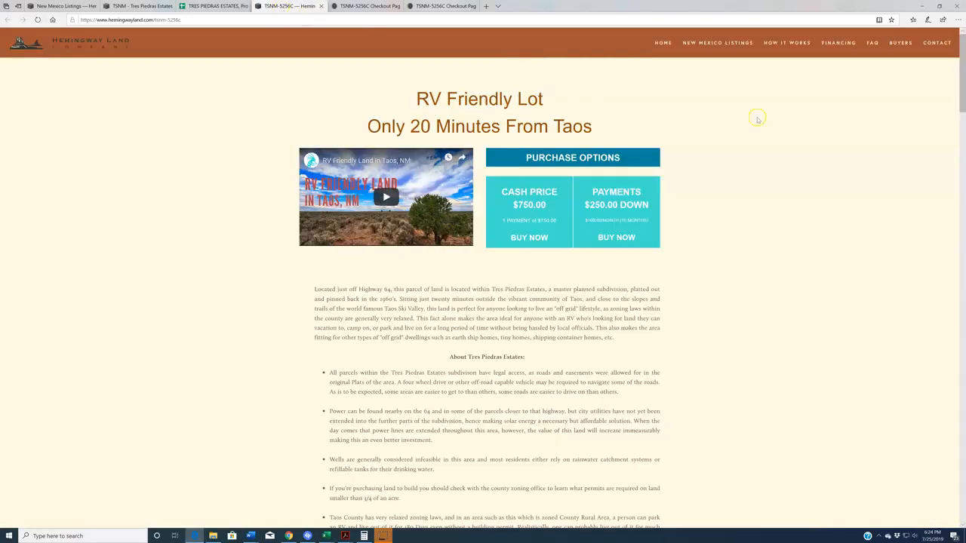
mouse_move(797, 253)
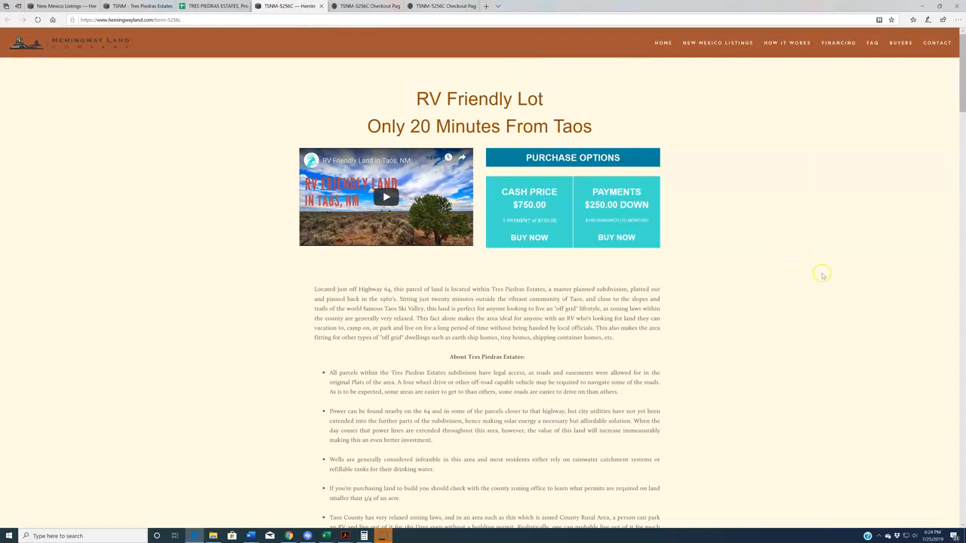
scroll(down, 3)
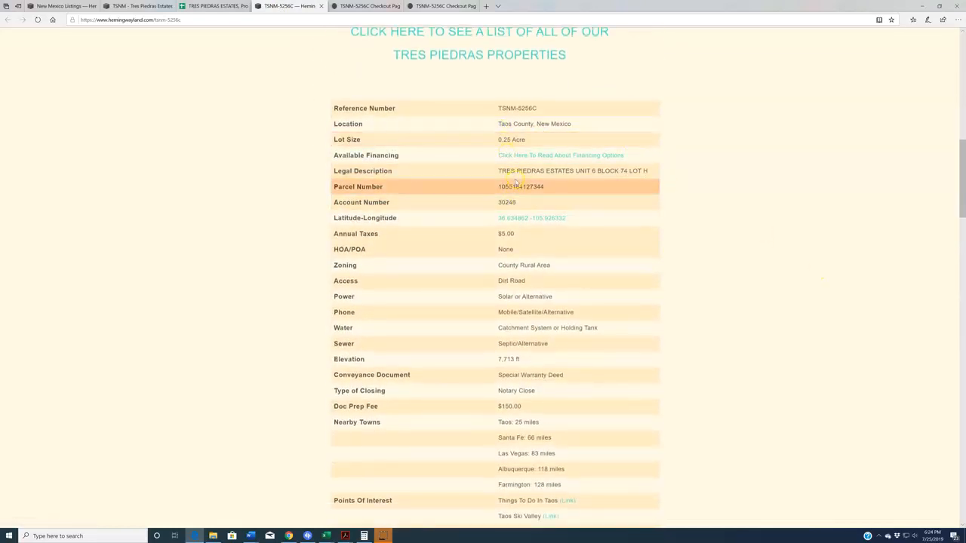
drag(498, 108, 573, 219)
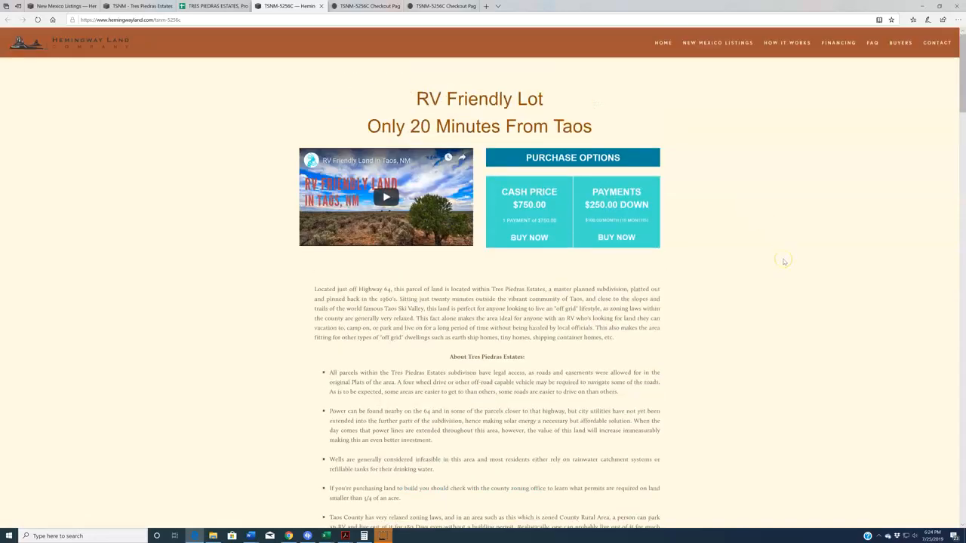
scroll(down, 3)
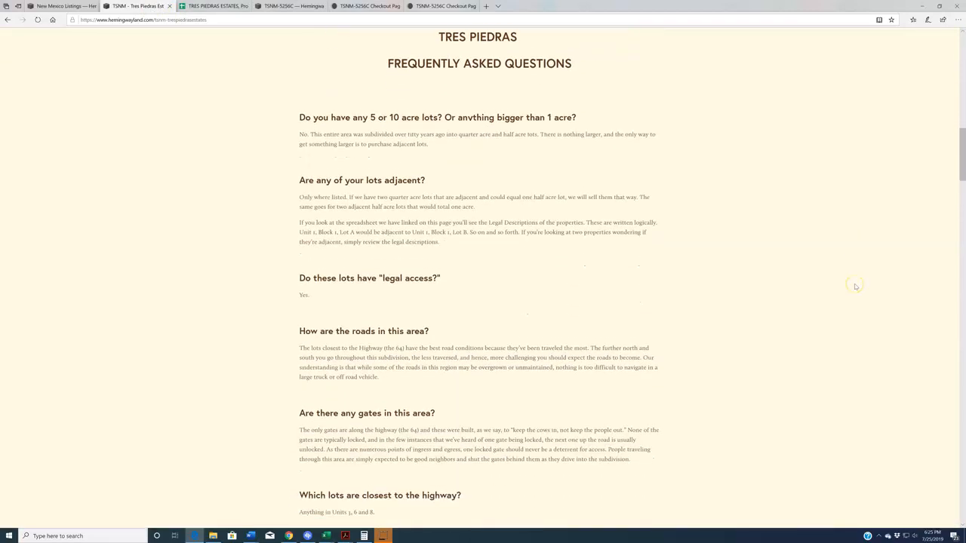
- Scroll past the FAQ answers to the Taos County and New Mexico agency phone links
scroll(up, 3)
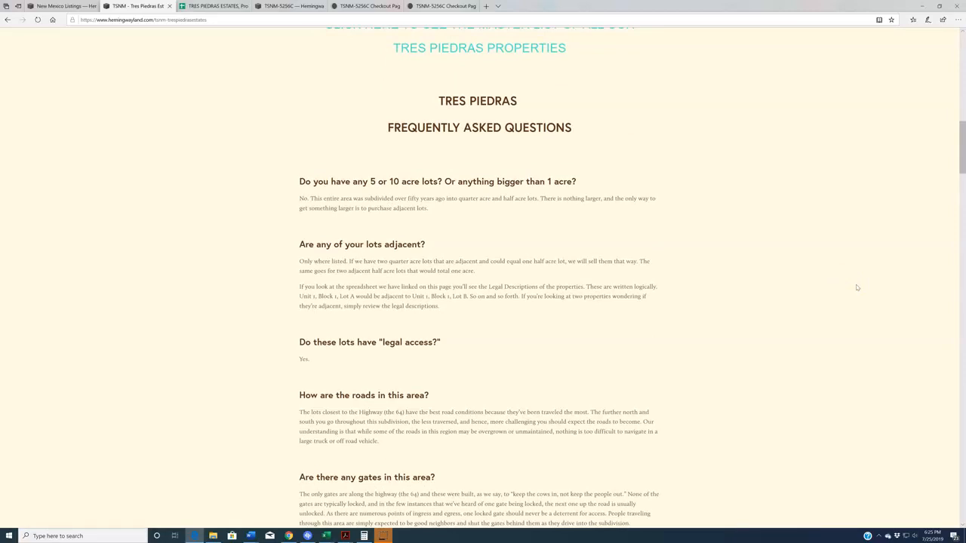
scroll(down, 3)
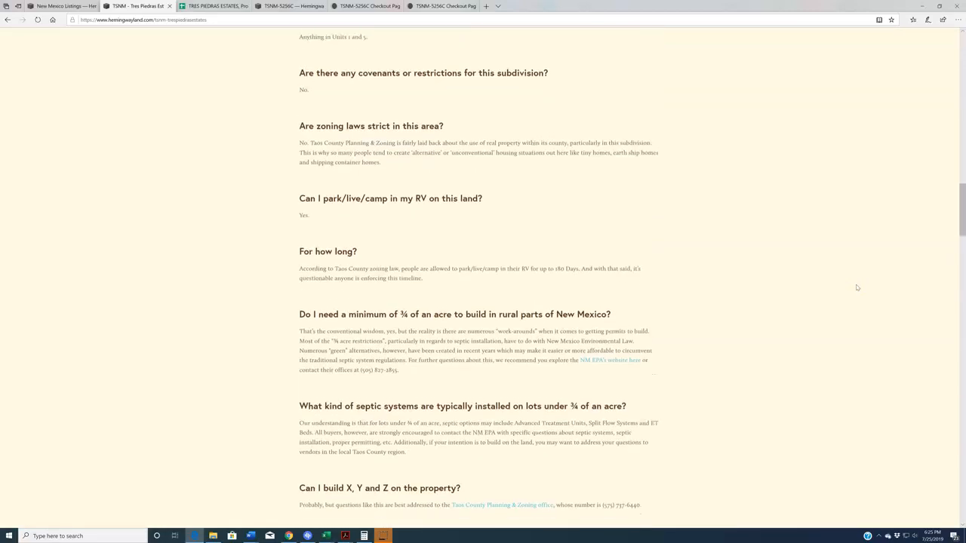
scroll(down, 3)
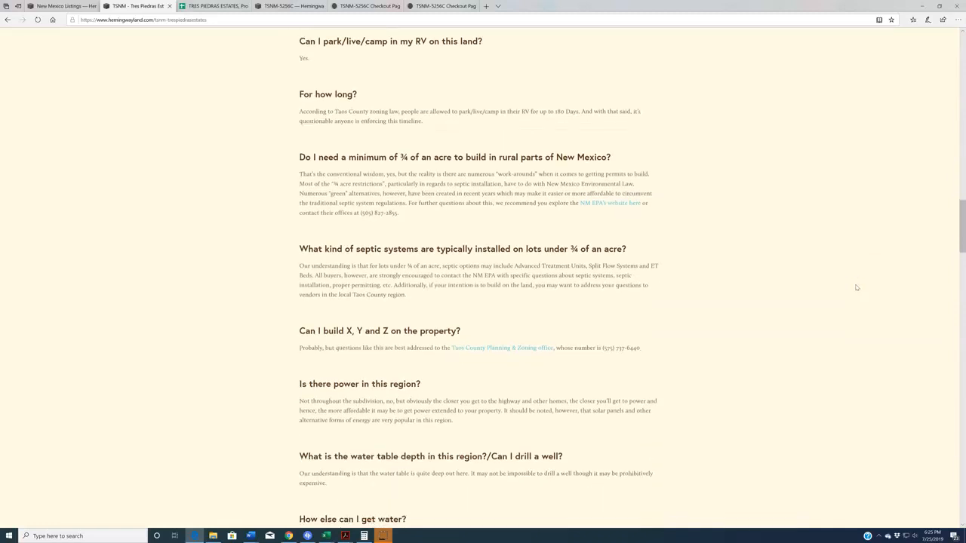
scroll(down, 3)
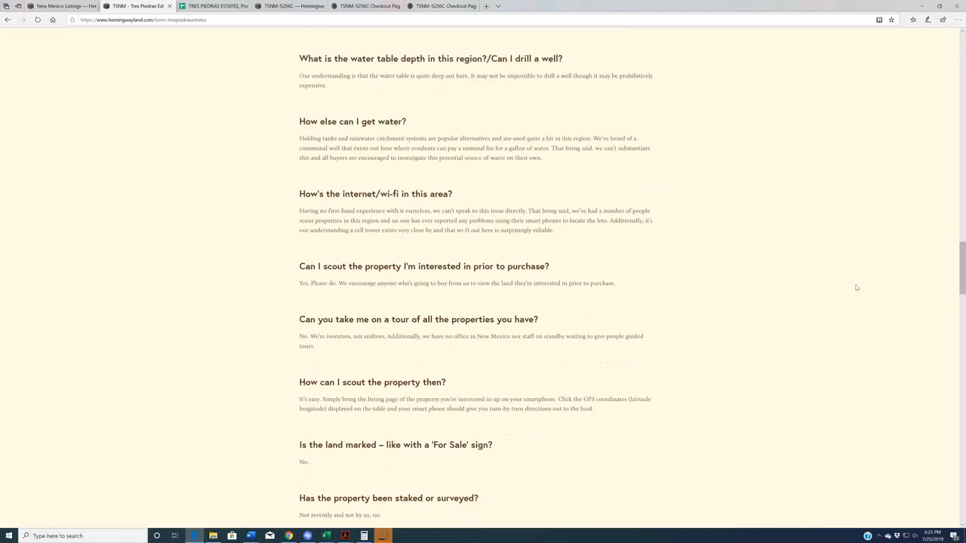
scroll(down, 3)
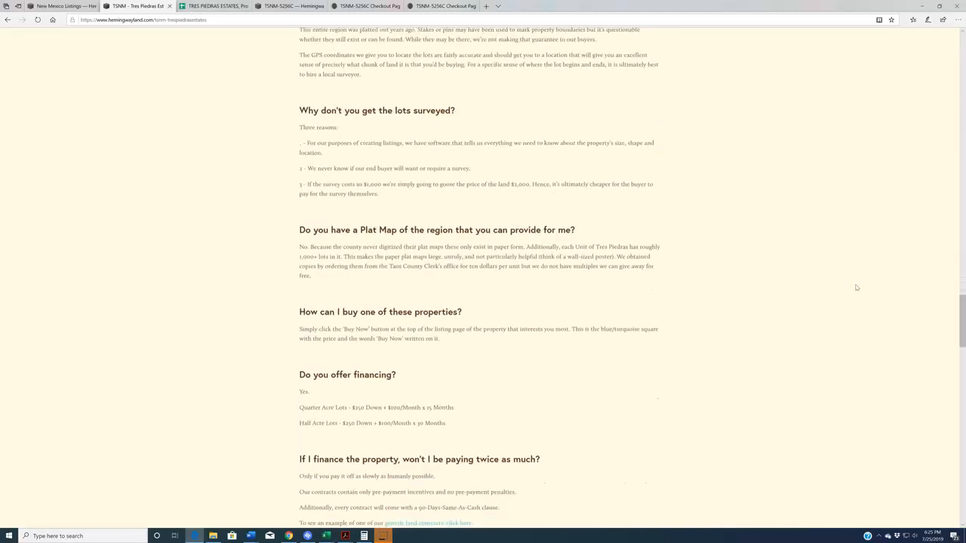
scroll(down, 3)
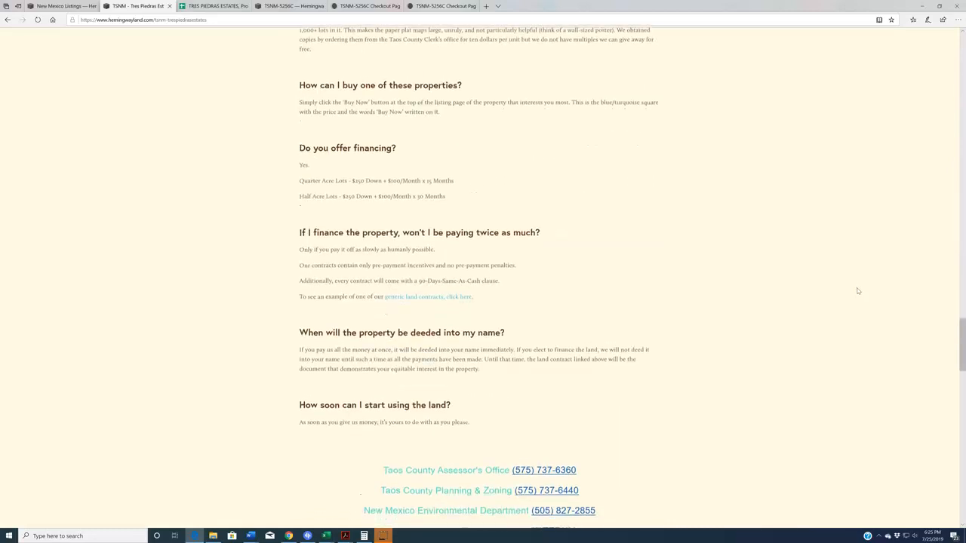
scroll(down, 3)
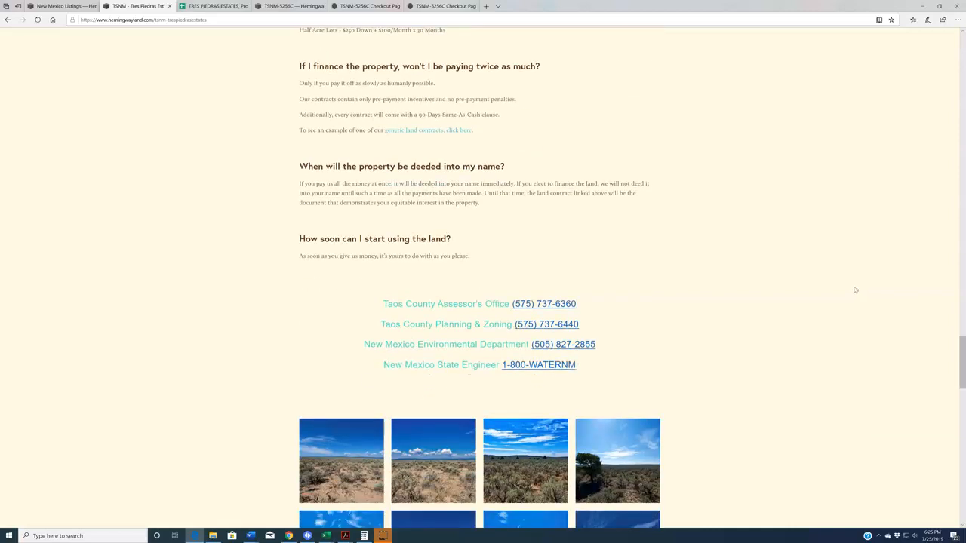
scroll(down, 3)
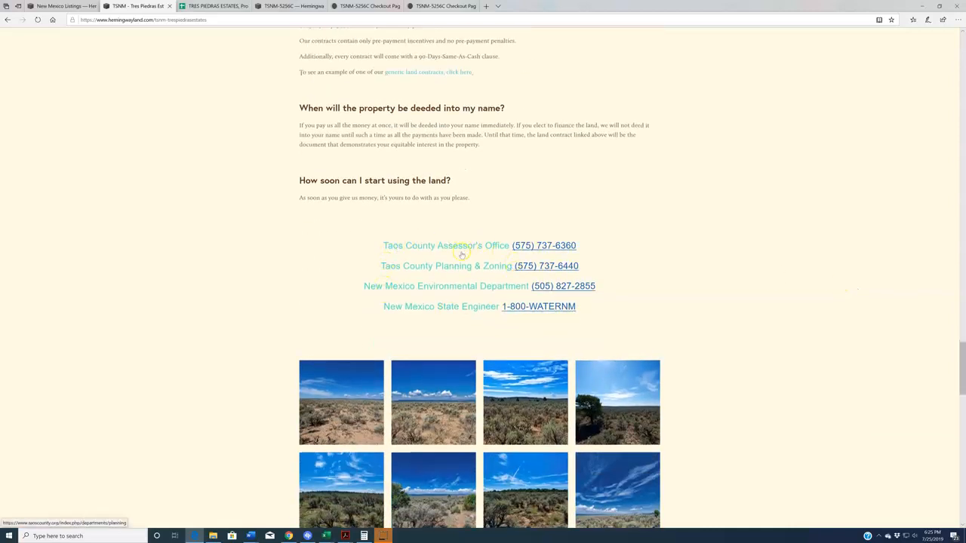
mouse_move(902, 296)
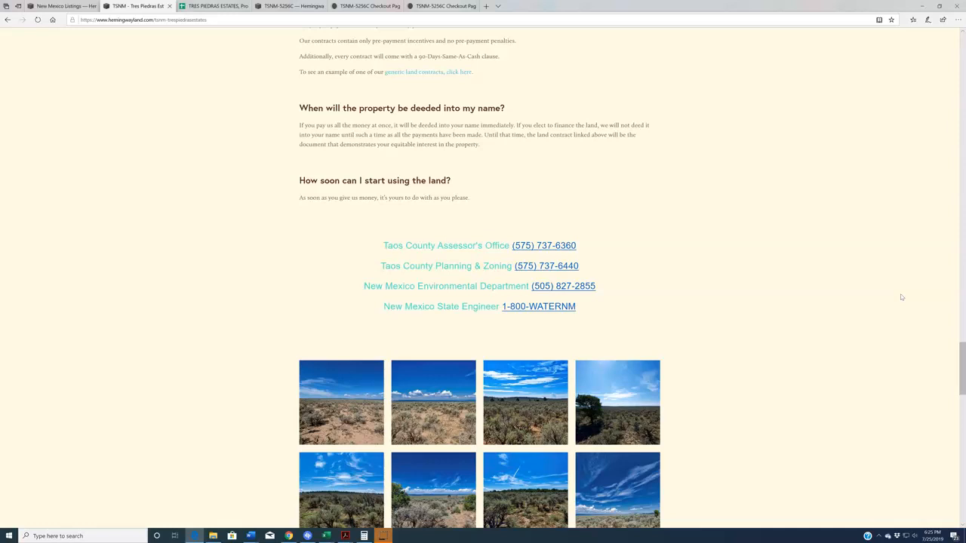
mouse_move(436, 266)
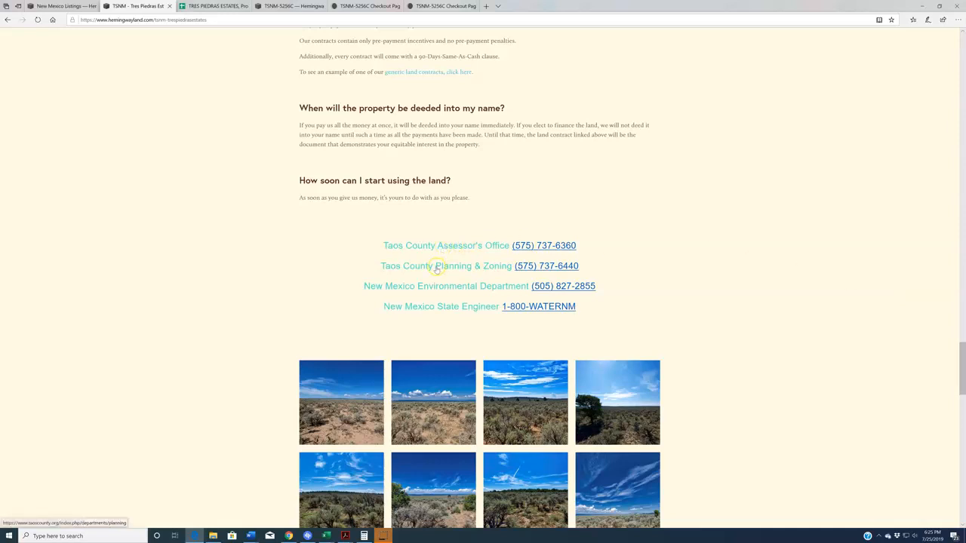
mouse_move(422, 285)
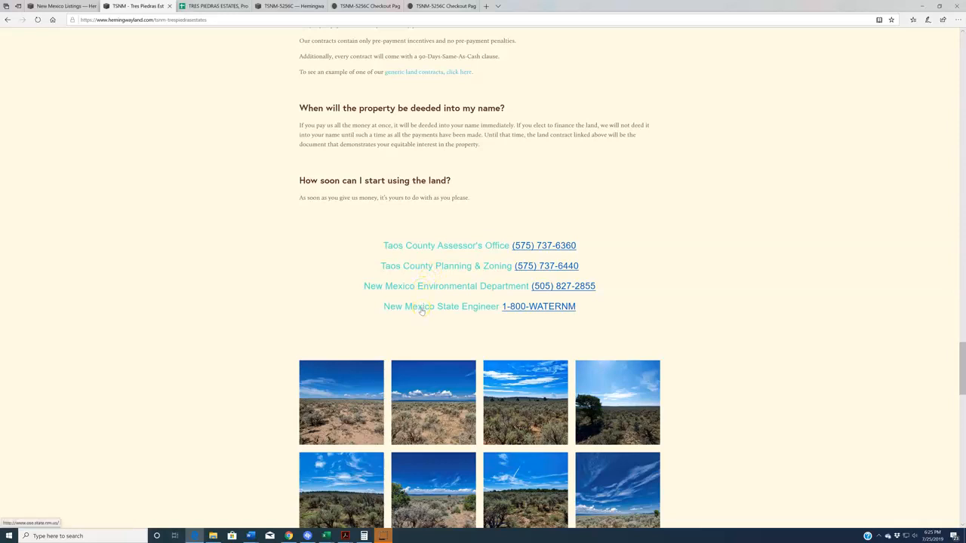
mouse_move(443, 308)
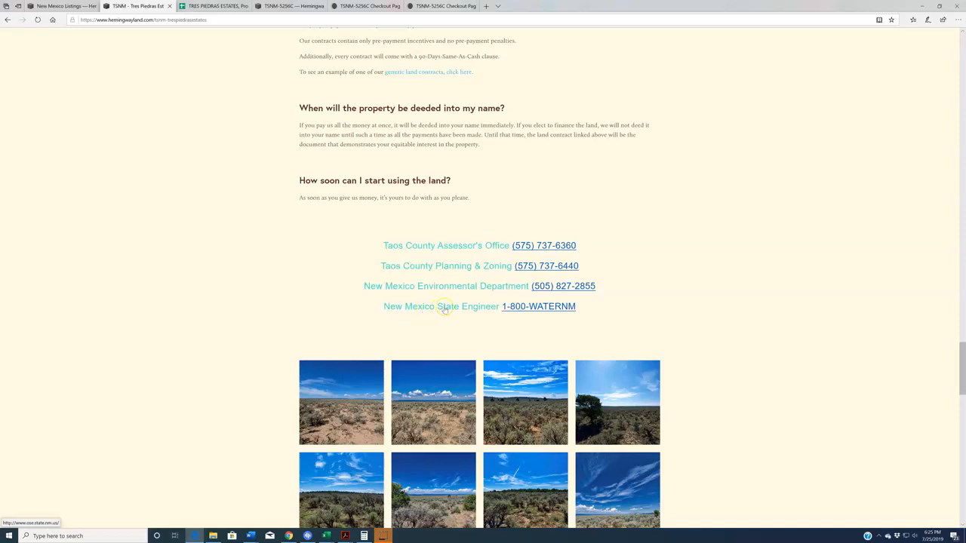
scroll(down, 3)
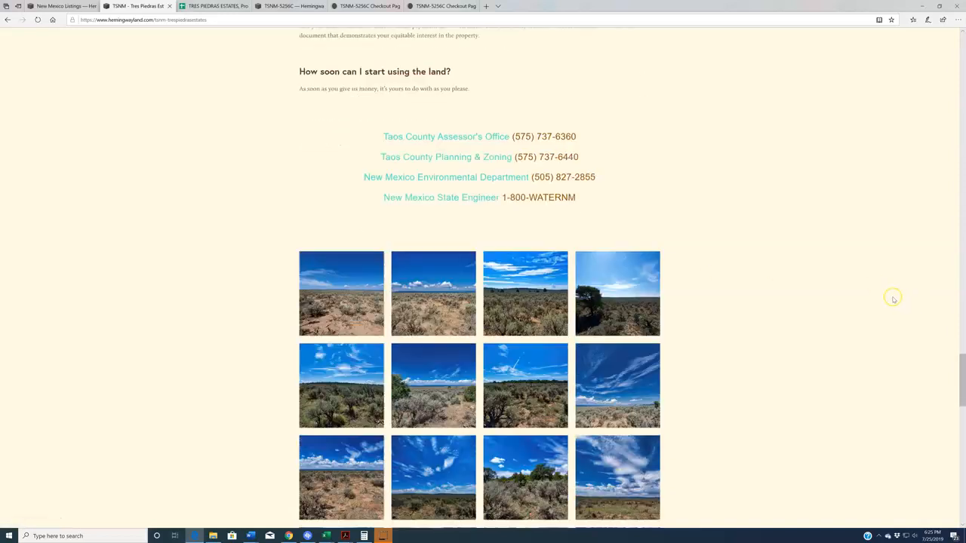
- Scroll through the photo grid to the VIP Buyer's List text and disclaimer
scroll(down, 3)
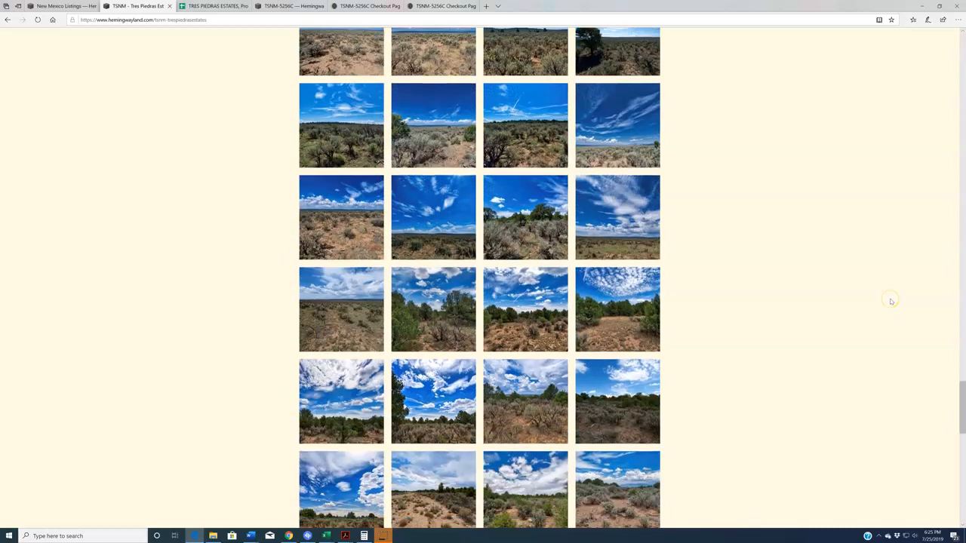
scroll(down, 3)
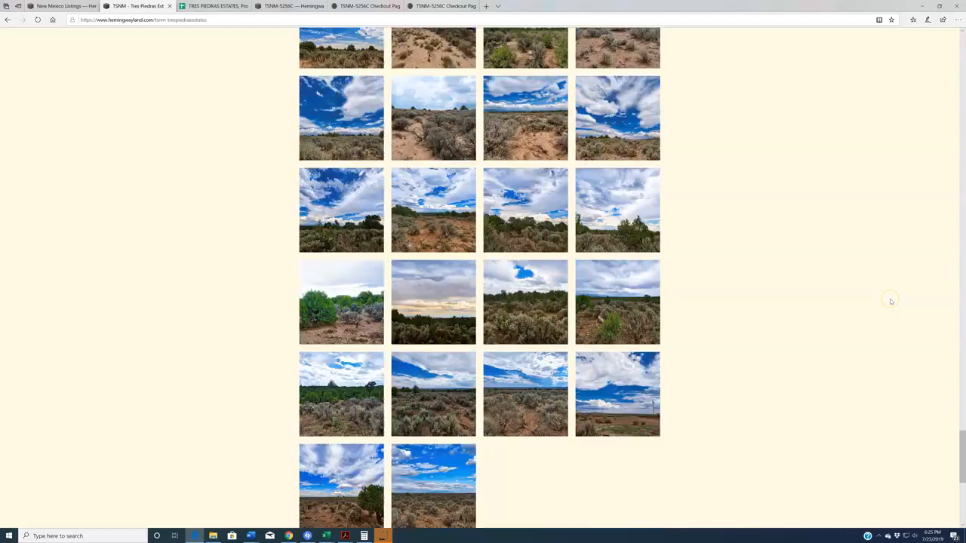
scroll(down, 3)
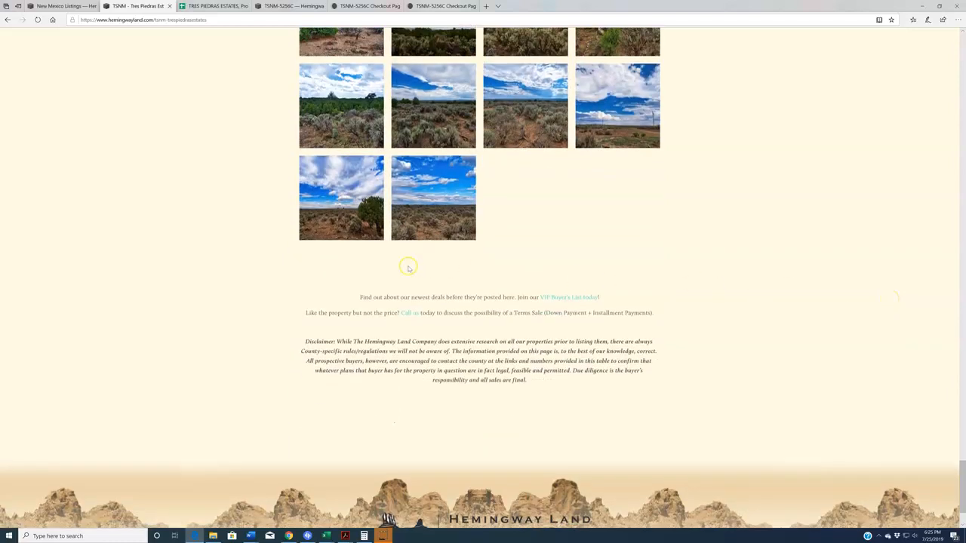
mouse_move(475, 281)
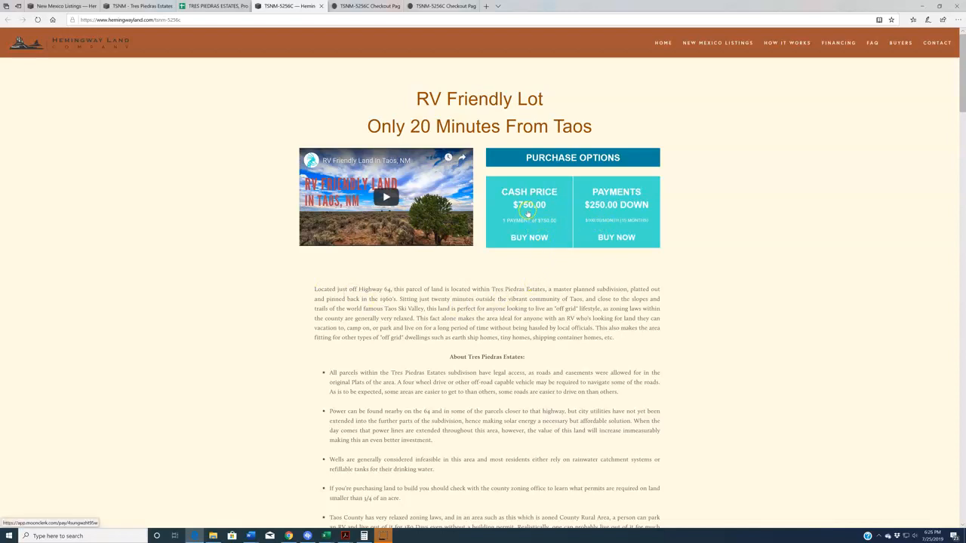
mouse_move(598, 270)
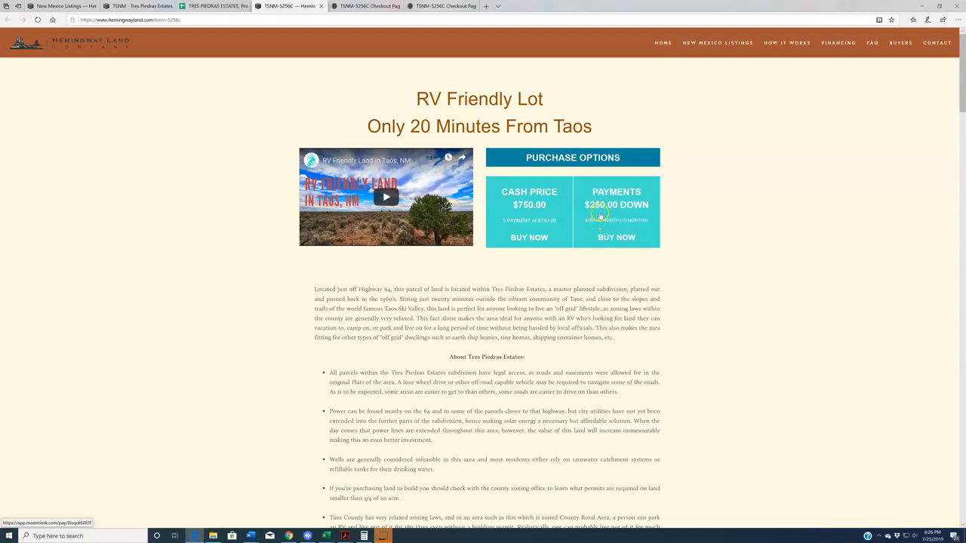
- Click Buy Now under Payments on the TSNM-5256C RV Friendly Lot listing
click(616, 238)
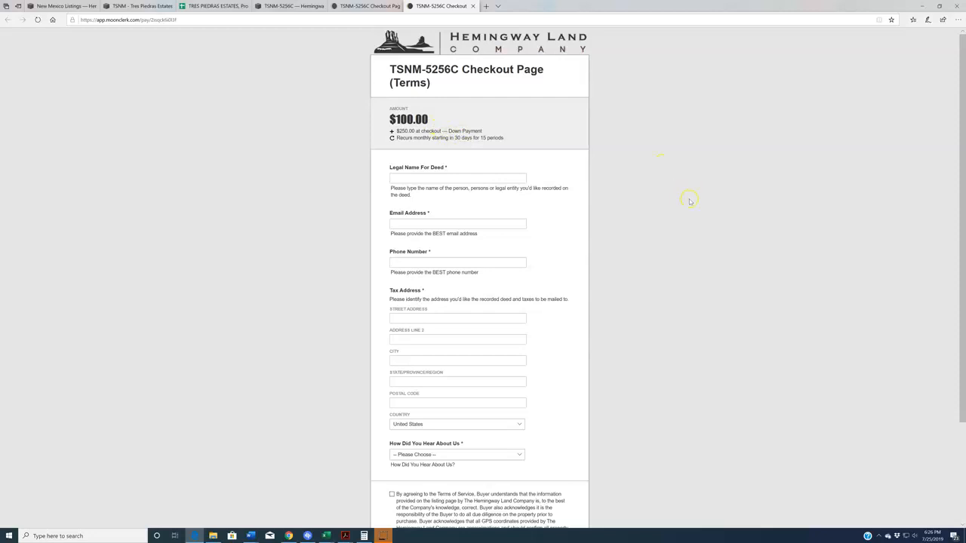
- Highlight the Legal Name and Street Address fields, then switch to the $750 Cash checkout tab
click(457, 178)
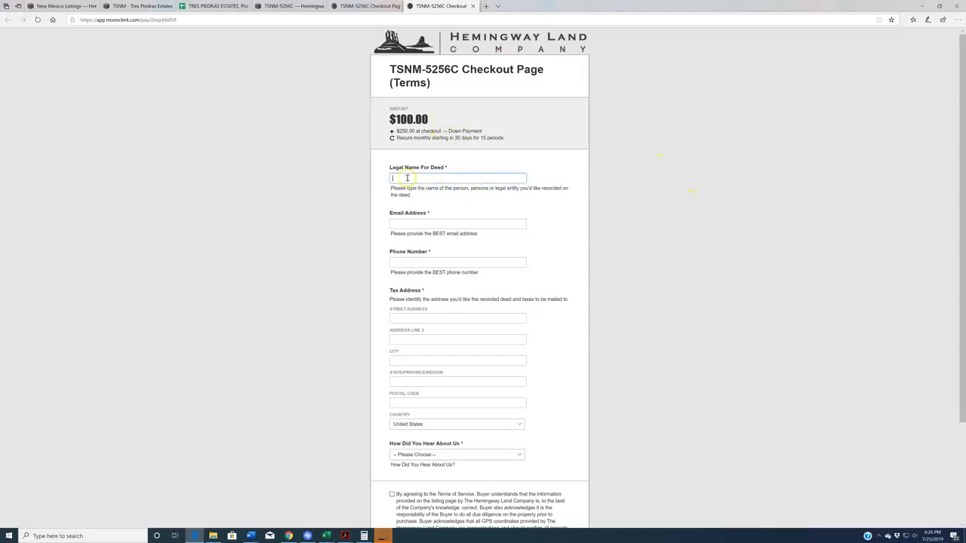
click(457, 318)
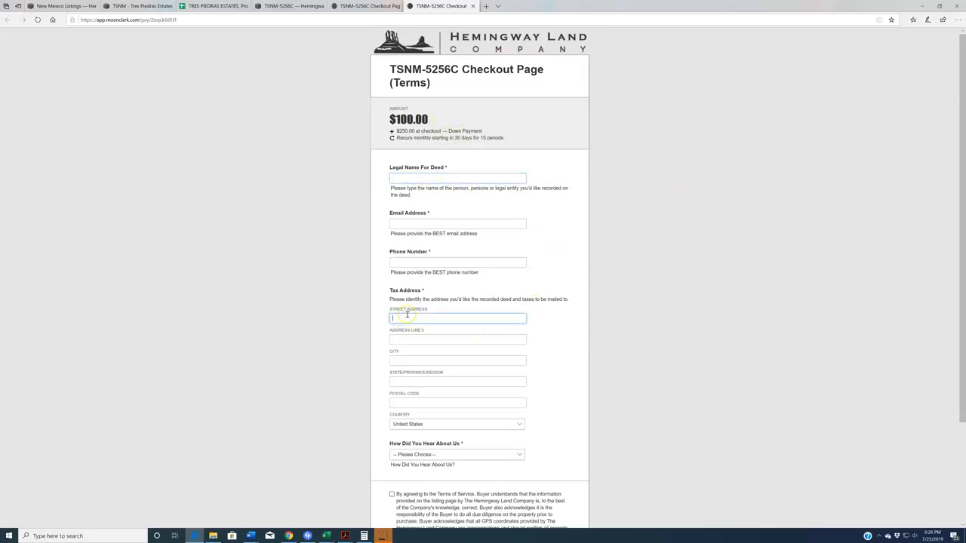
mouse_move(738, 279)
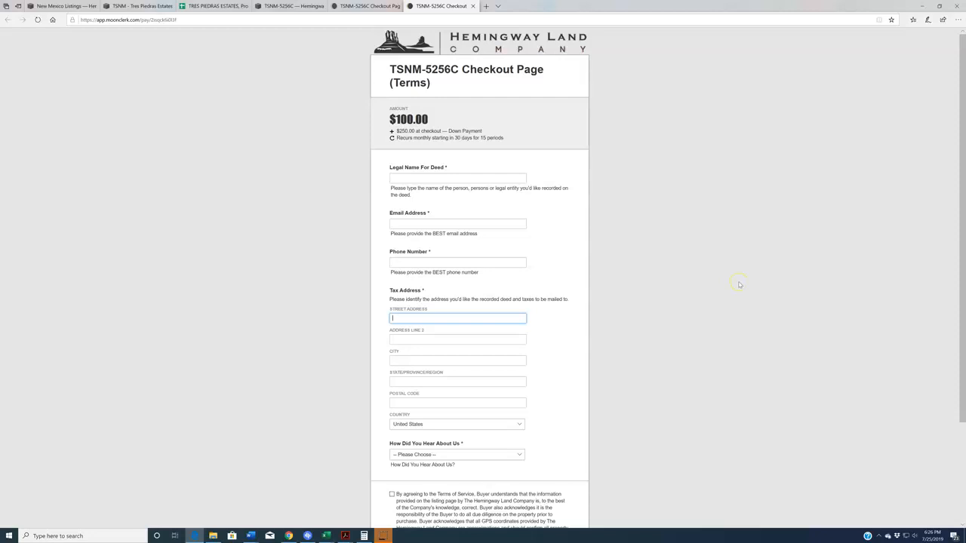
scroll(down, 3)
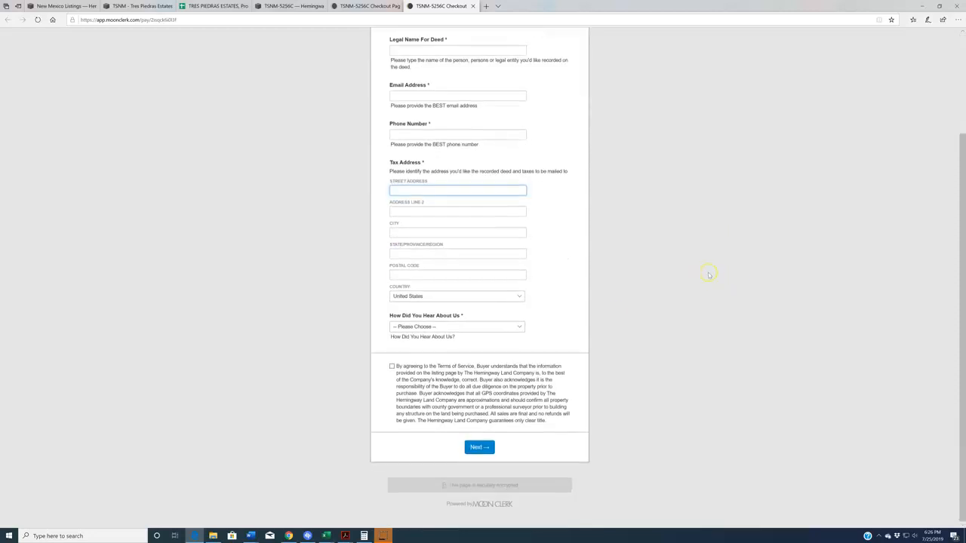
mouse_move(755, 393)
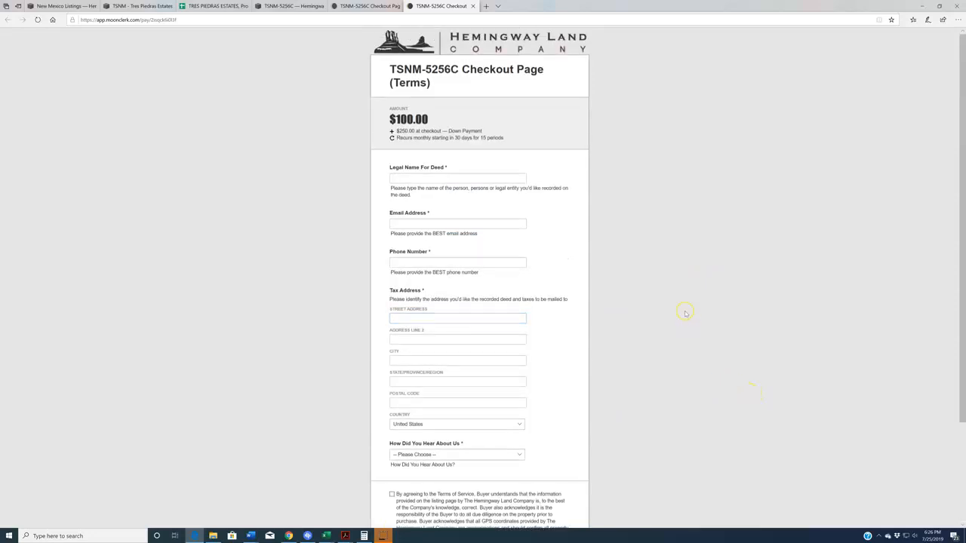
mouse_move(728, 306)
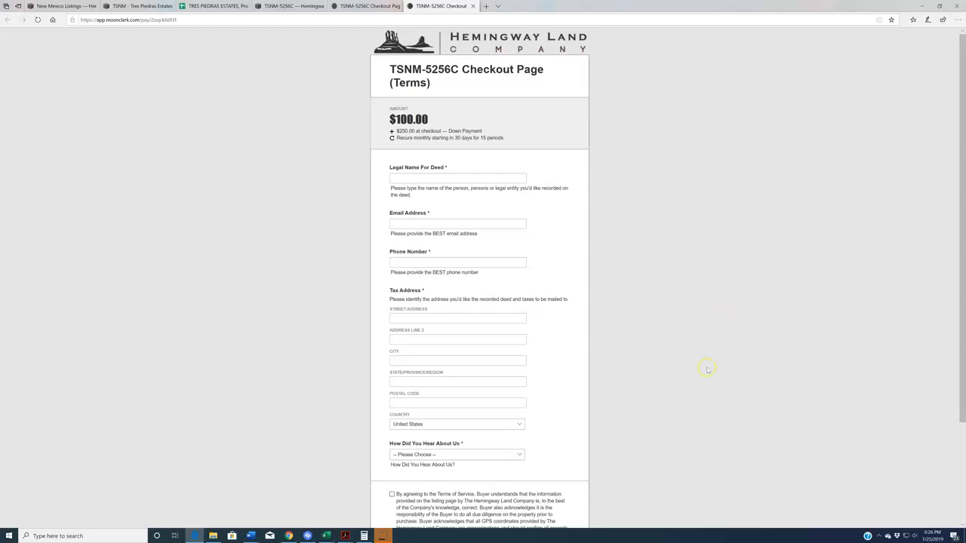
click(366, 6)
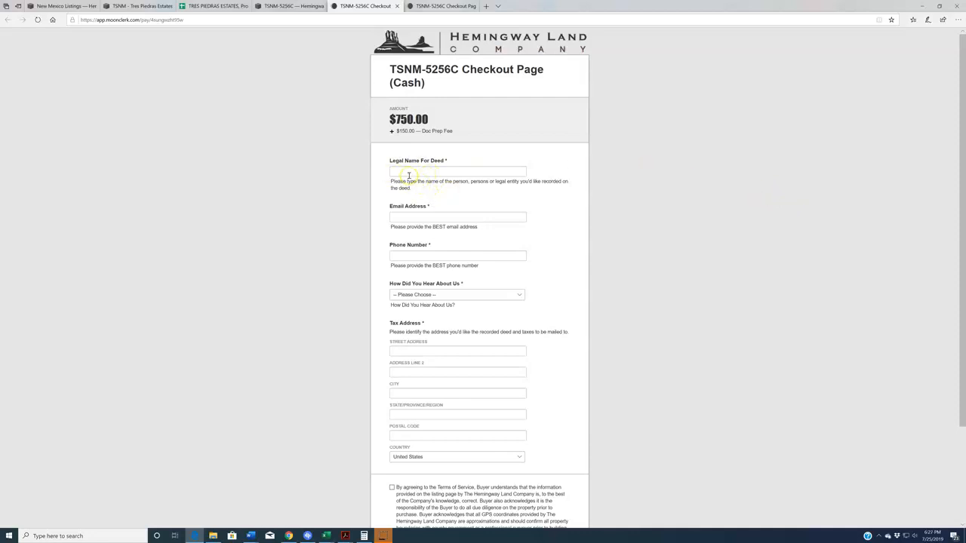
- Highlight the Street Address field on the $750 Cash checkout form
click(457, 351)
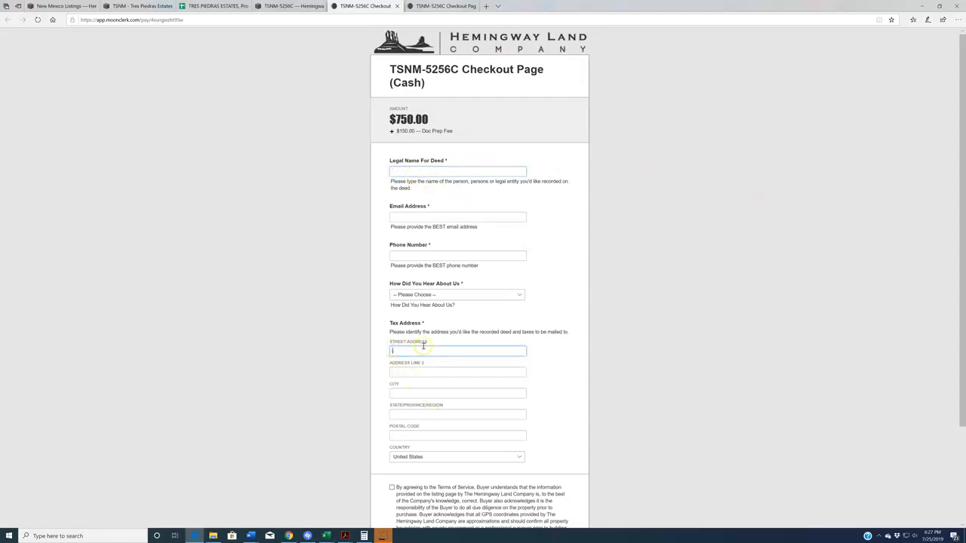
mouse_move(782, 270)
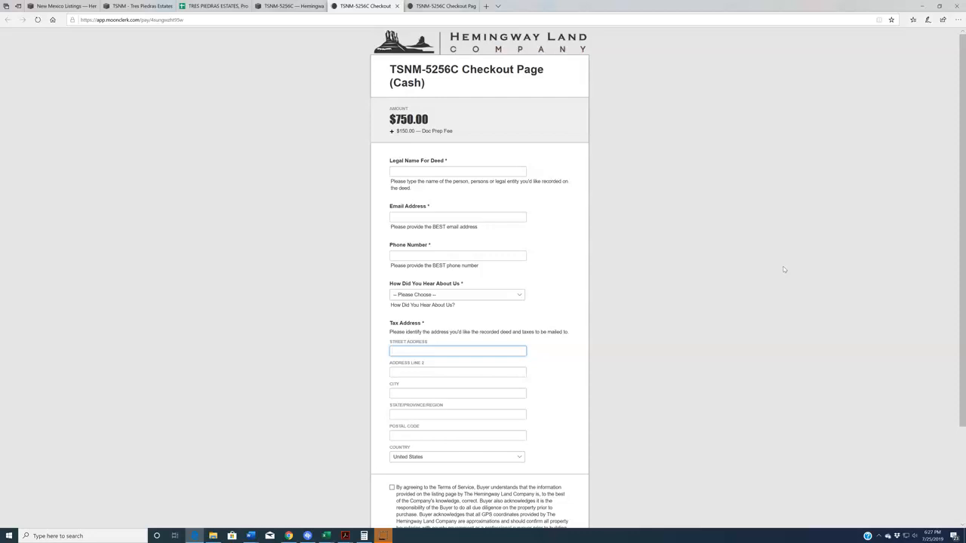
click(457, 351)
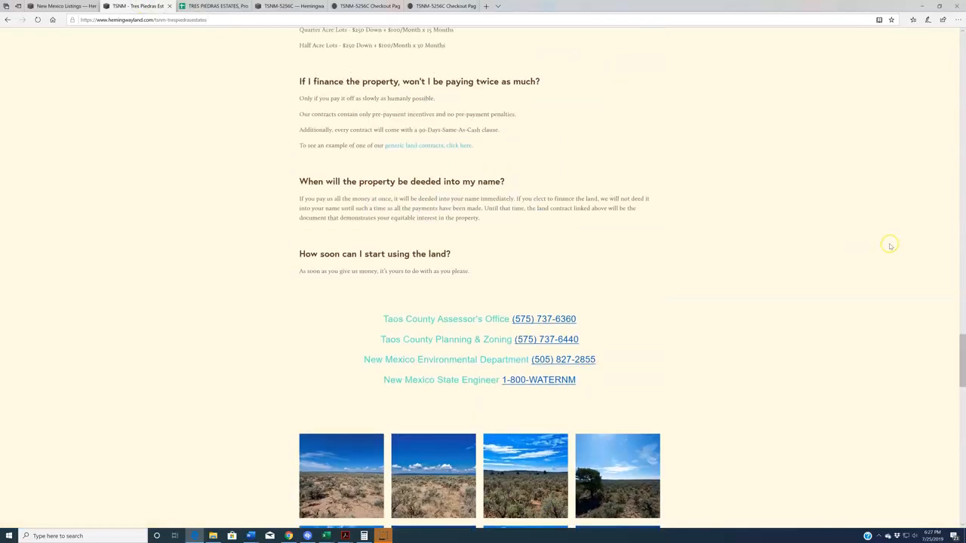
- Scroll up the Tres Piedras Estates page to the properties-for-sale heading and video
scroll(down, 3)
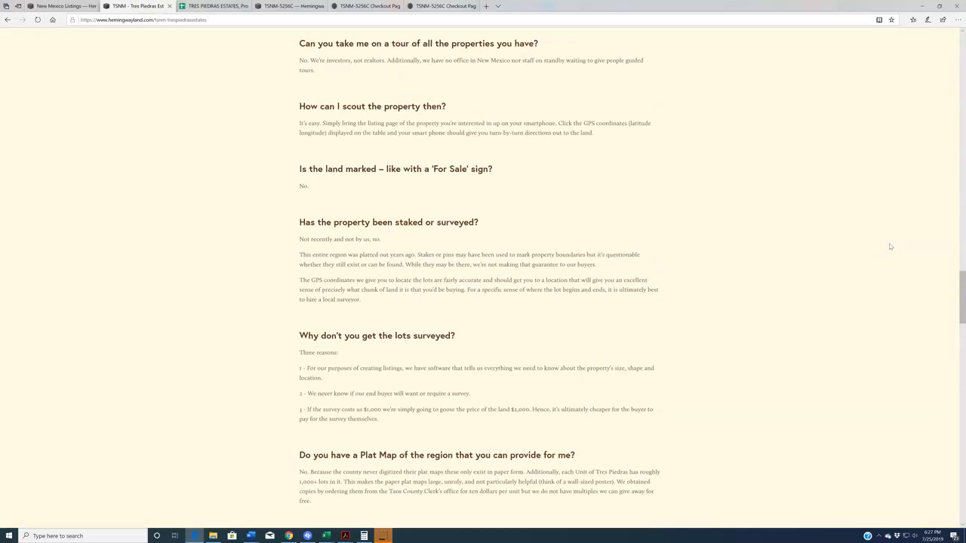
scroll(up, 3)
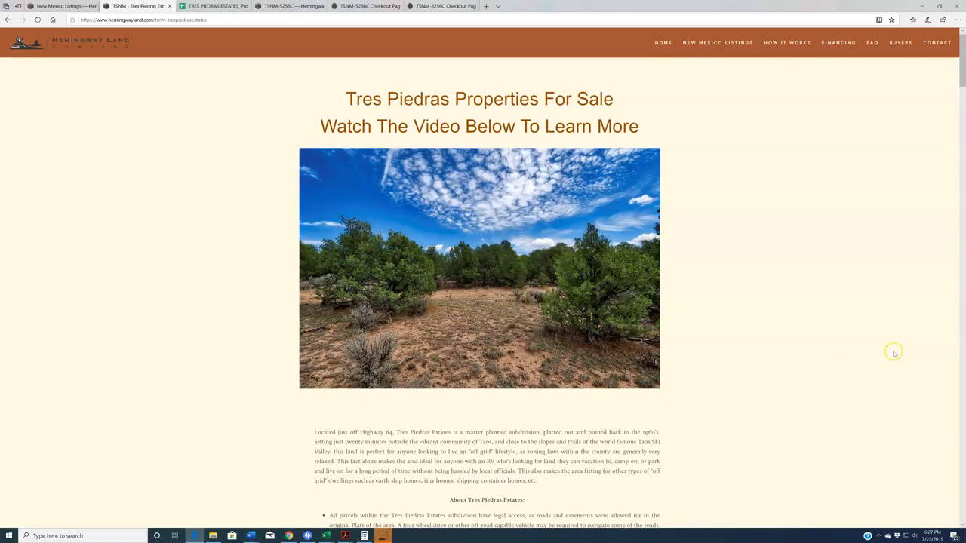
mouse_move(894, 353)
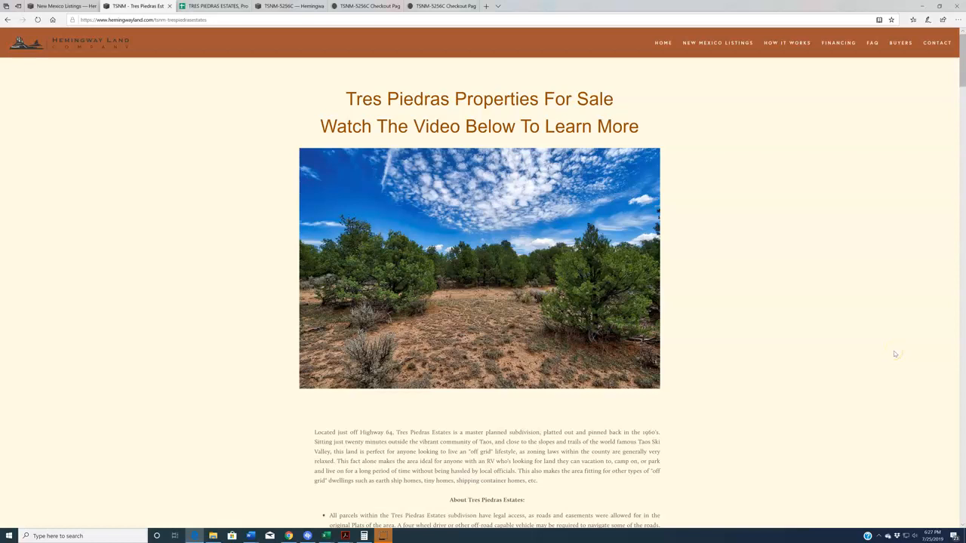
mouse_move(897, 351)
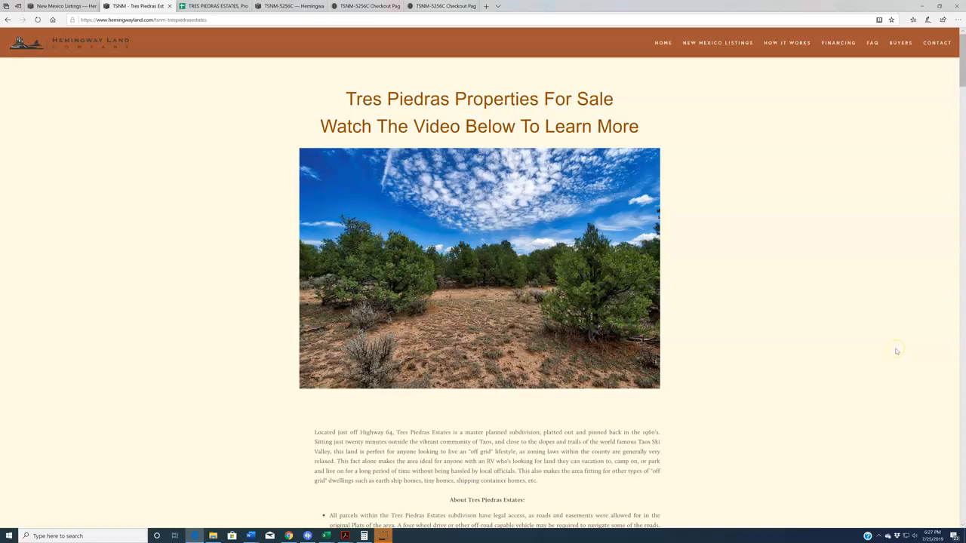
mouse_move(896, 351)
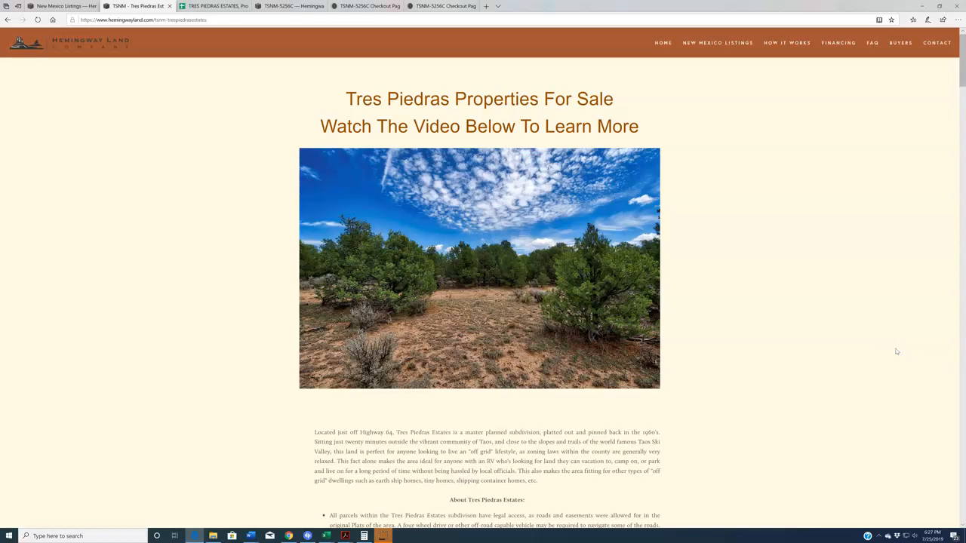